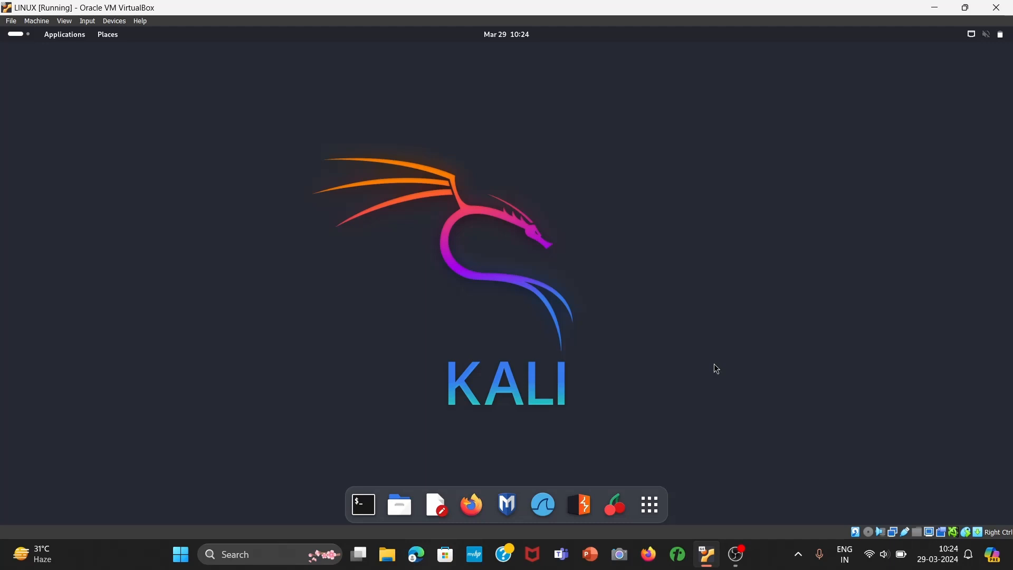
mouse_move(580, 390)
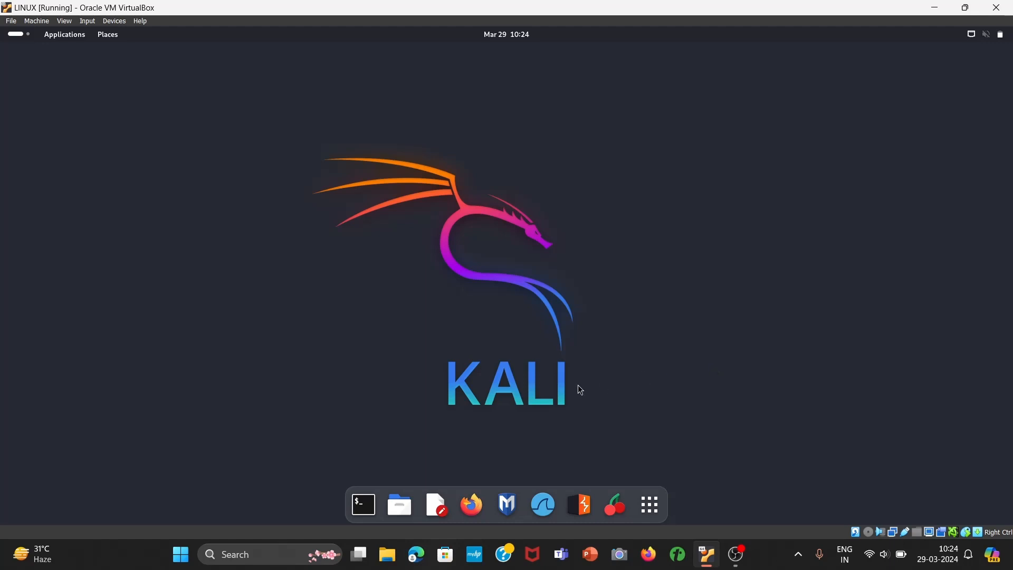
mouse_move(511, 392)
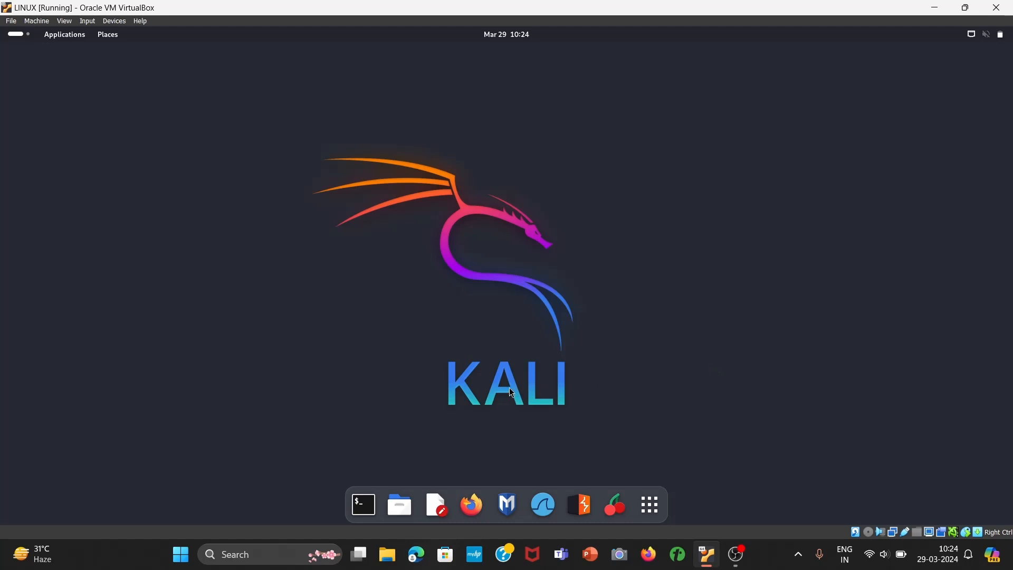
mouse_move(452, 468)
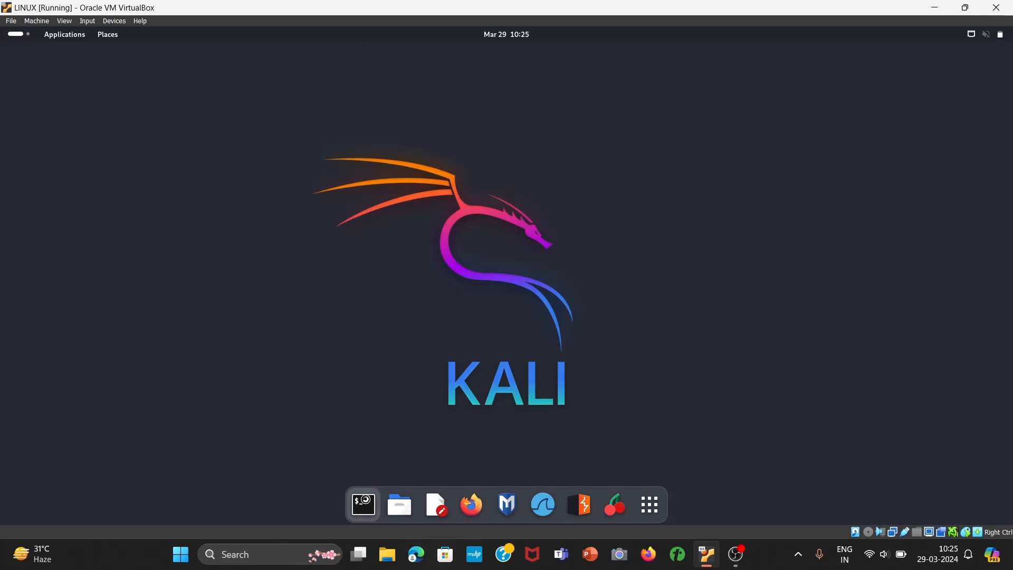
Launch a terminal from the dock and change directory into ~/Downloads.
left_click(363, 505)
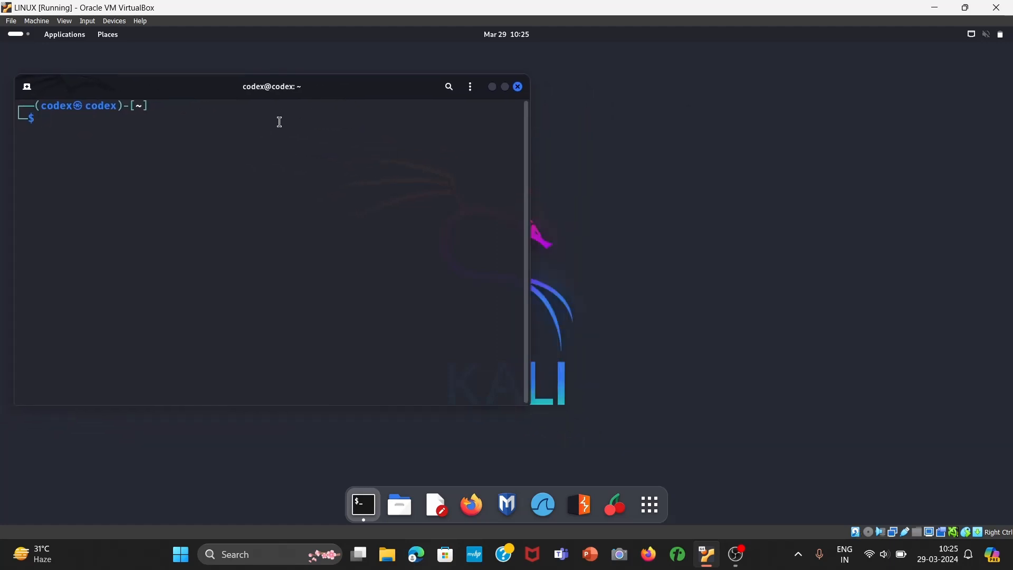
type("cd TBomb")
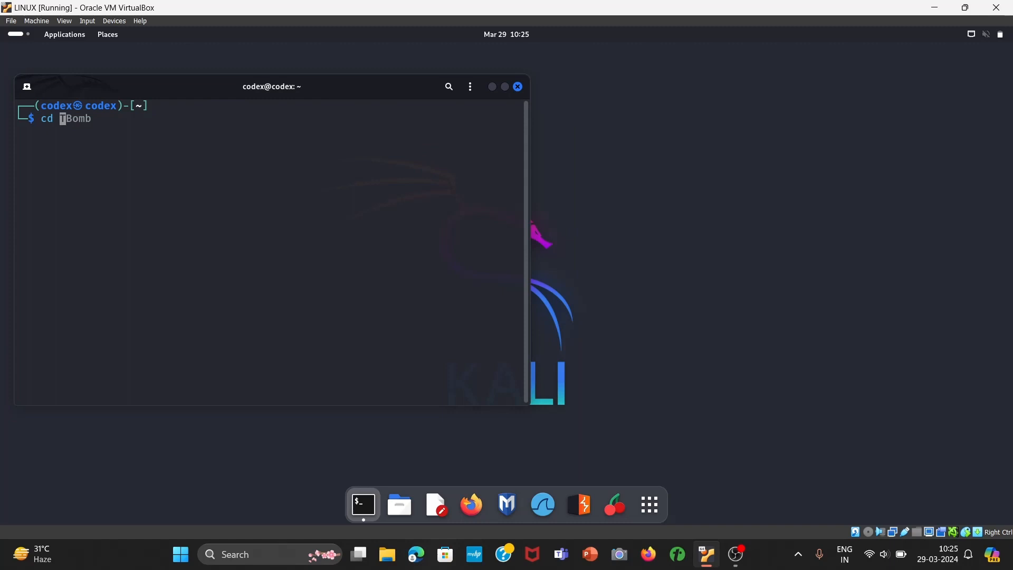
type("do")
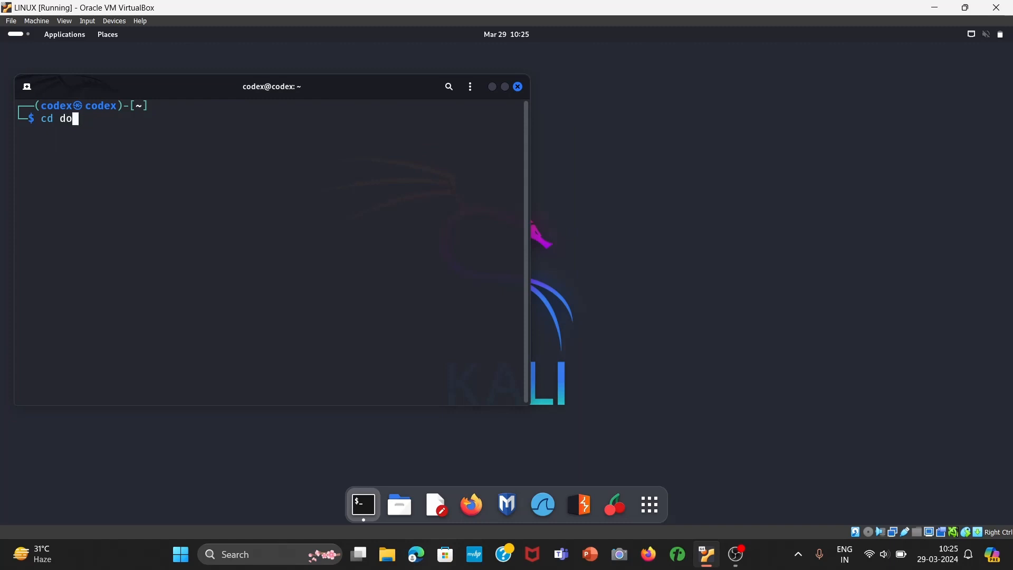
type("w")
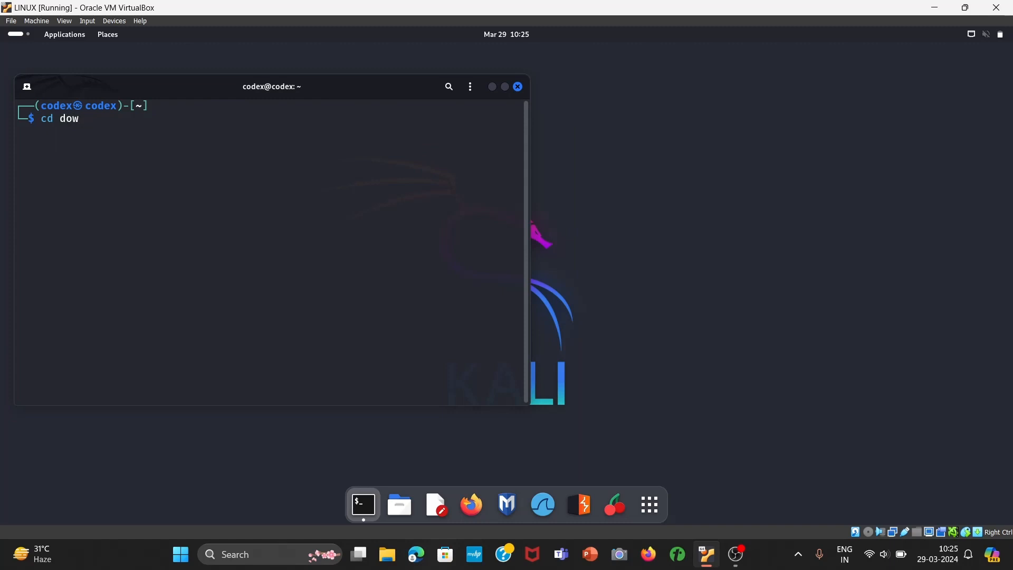
key("Enter")
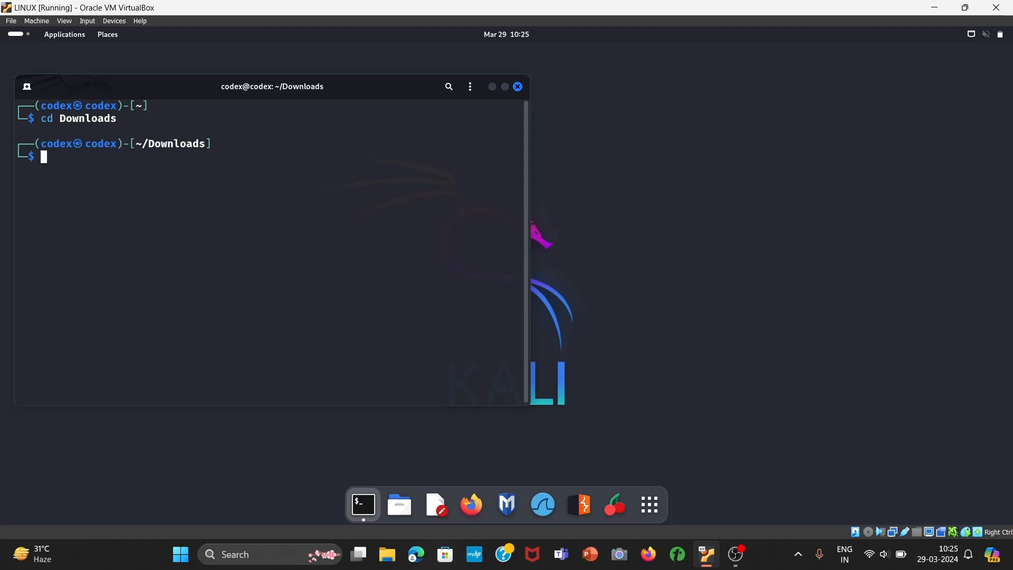
mouse_move(470, 505)
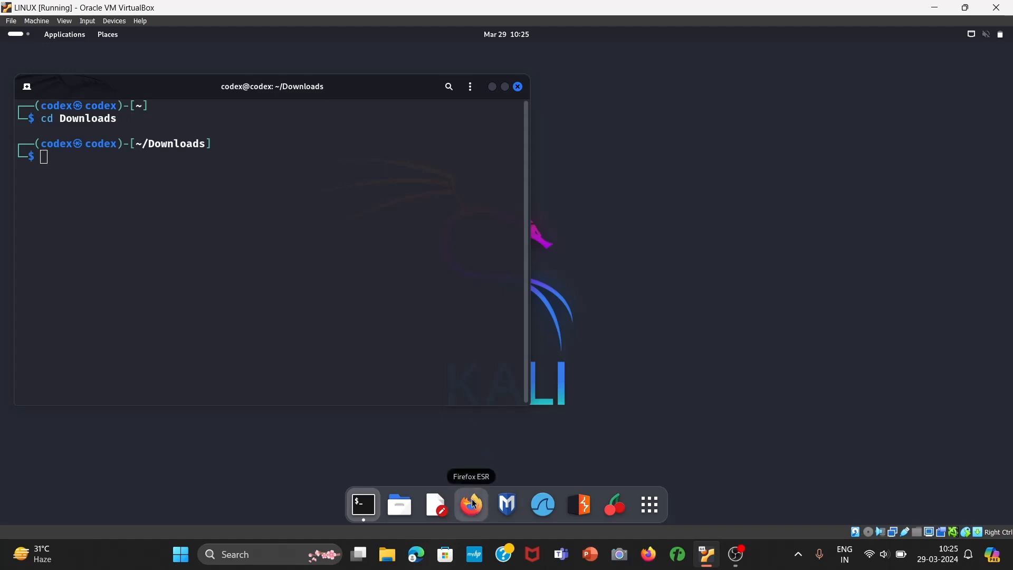
Search Google for 't bomb' in Firefox and reach the TheSpeedX/TBomb GitHub repository.
left_click(471, 505)
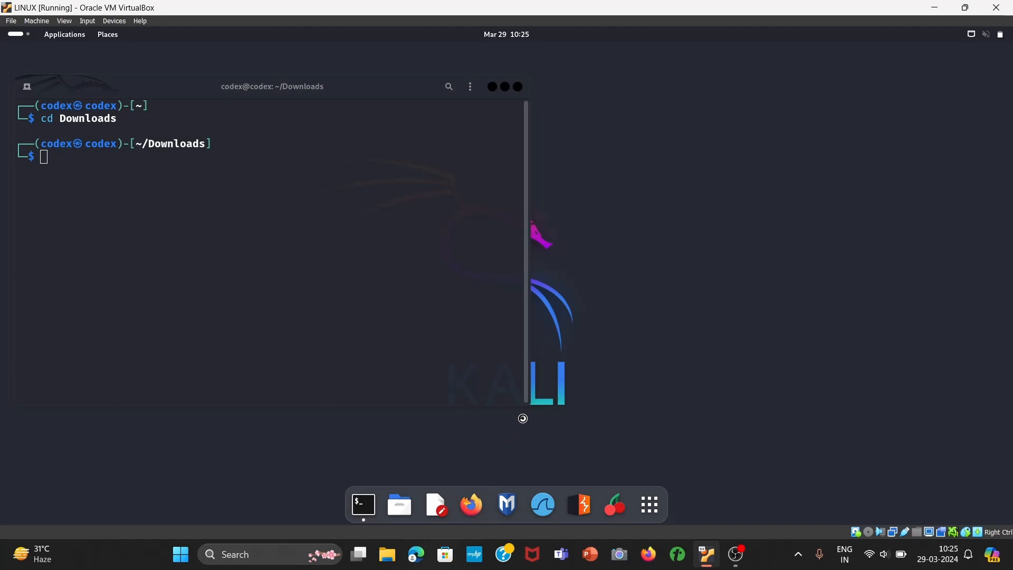
left_click(471, 503)
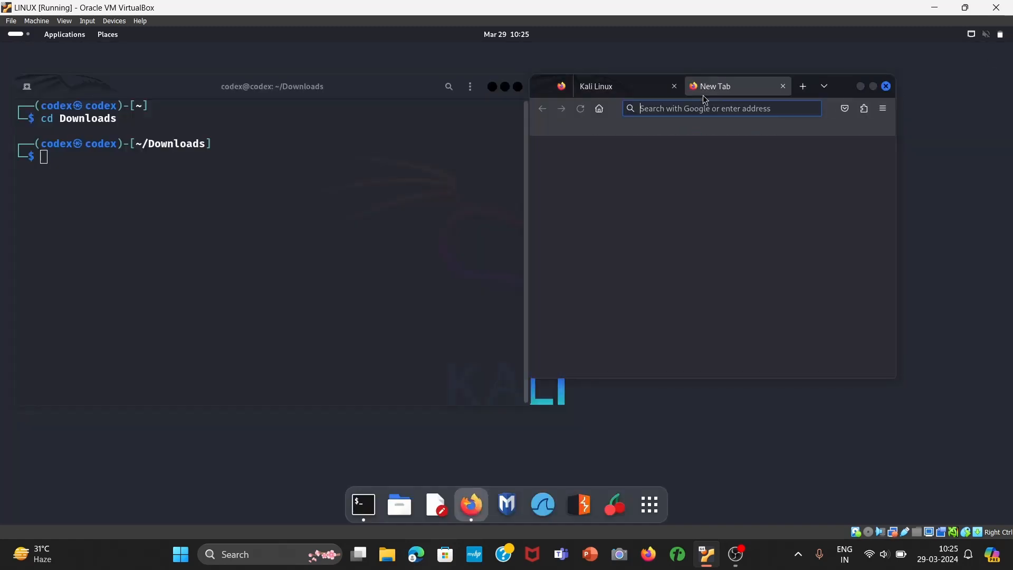
left_click(705, 108)
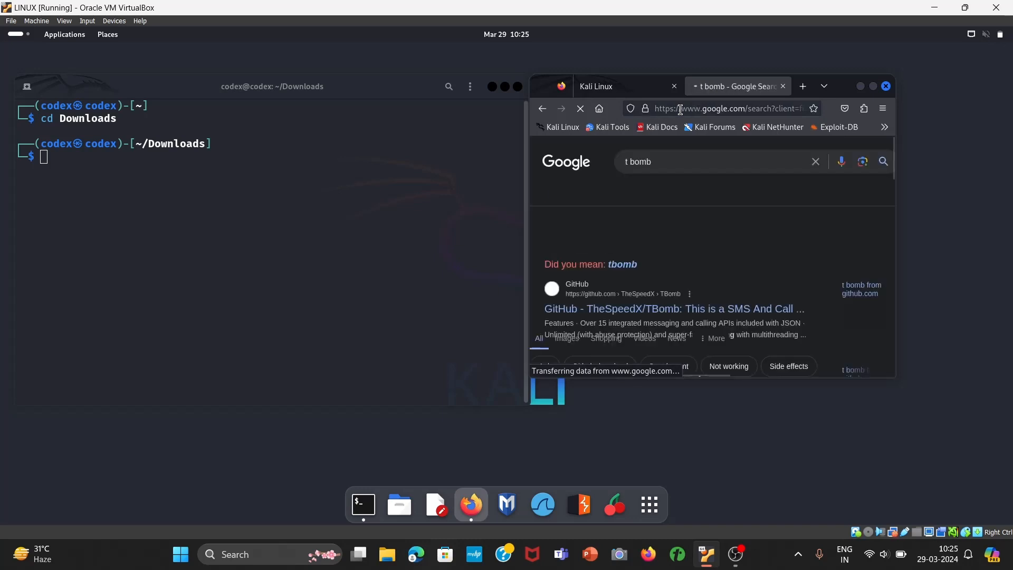
scroll("down", 3)
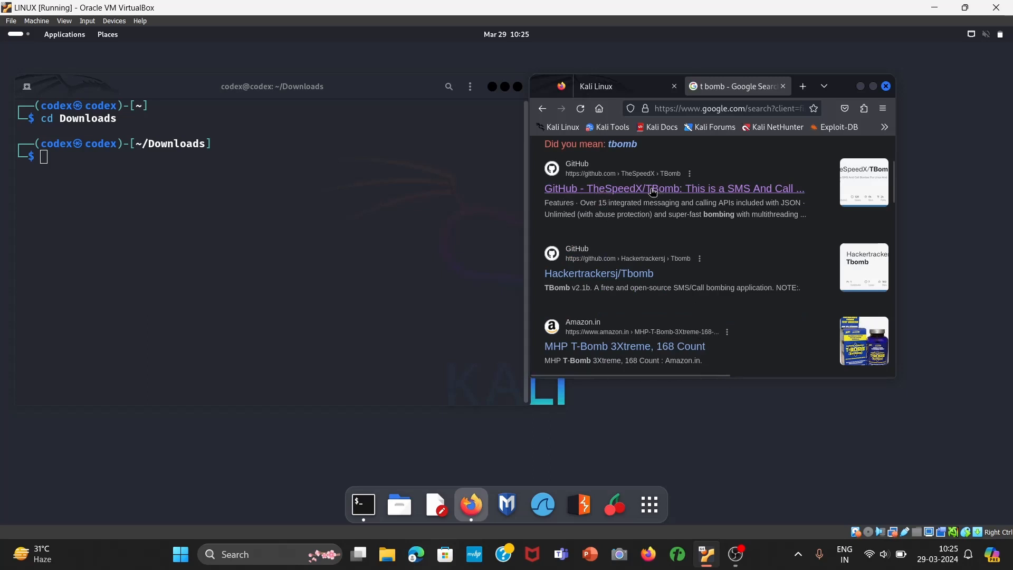
left_click(649, 188)
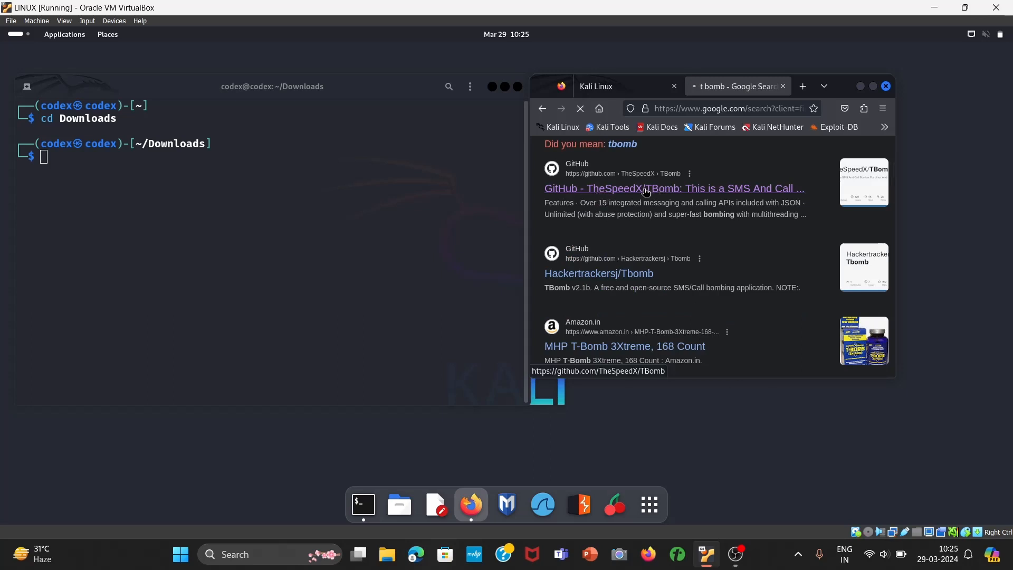
left_click(648, 187)
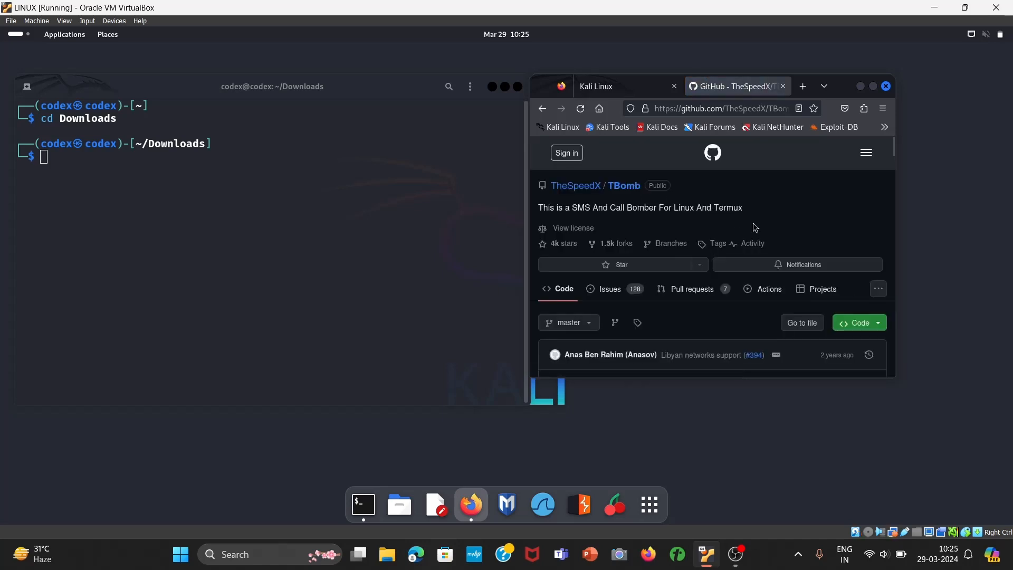
Copy the repository's HTTPS clone address from the Code menu.
scroll("down", 3)
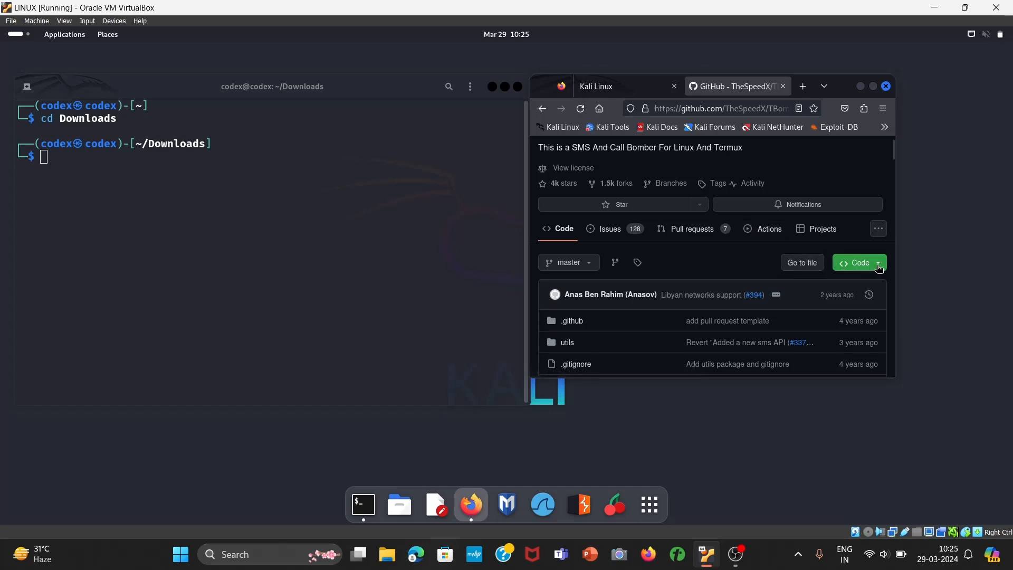
left_click(859, 262)
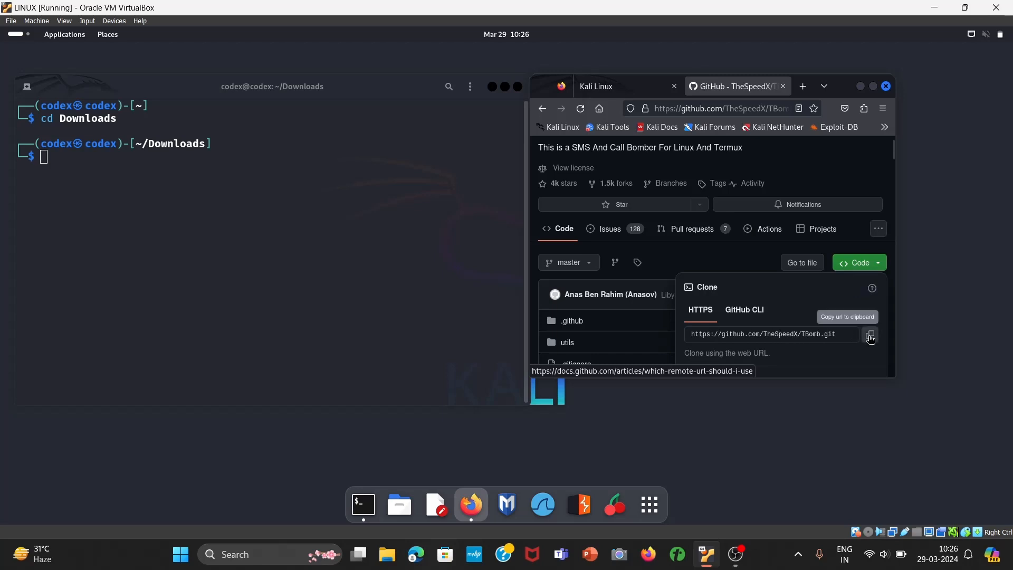
left_click(870, 335)
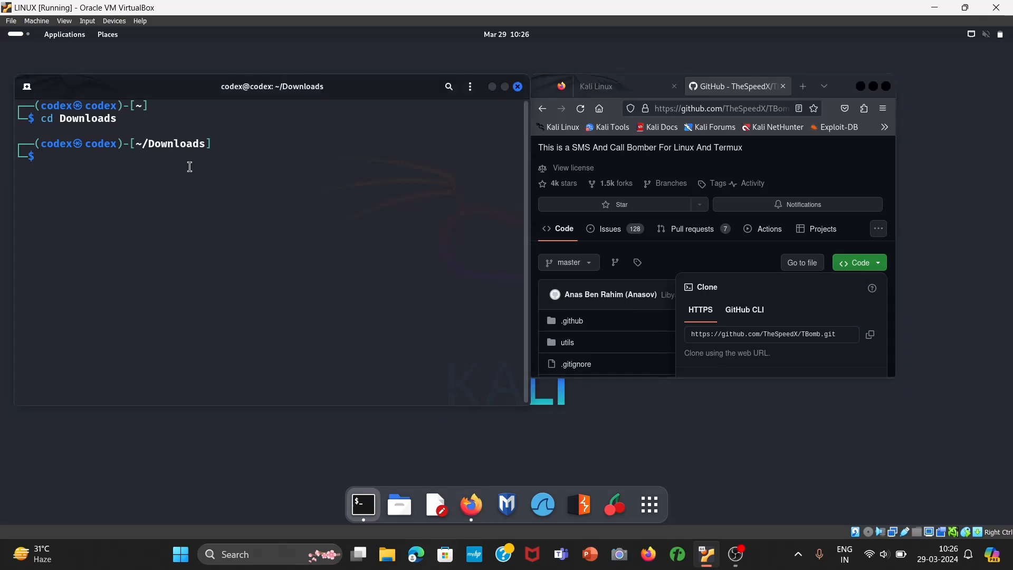
Run git clone with the pasted TBomb URL into Downloads, then close Firefox.
type("git clo")
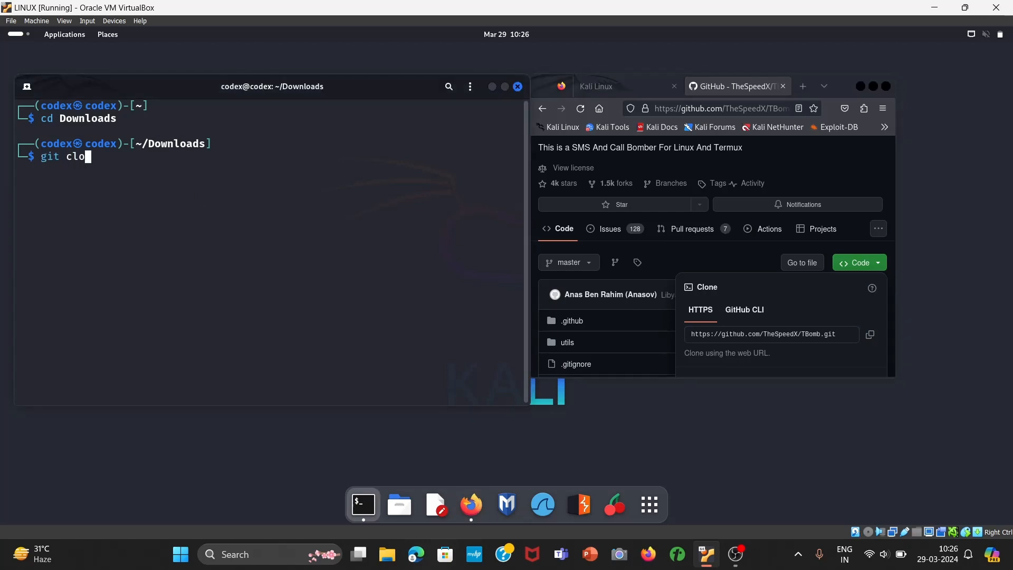
type("ne")
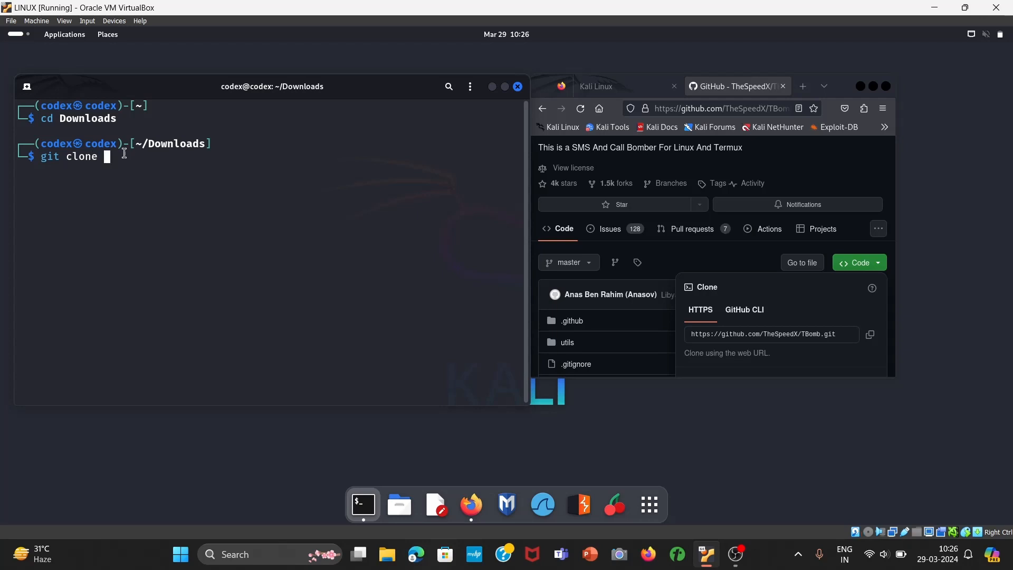
right_click(118, 167)
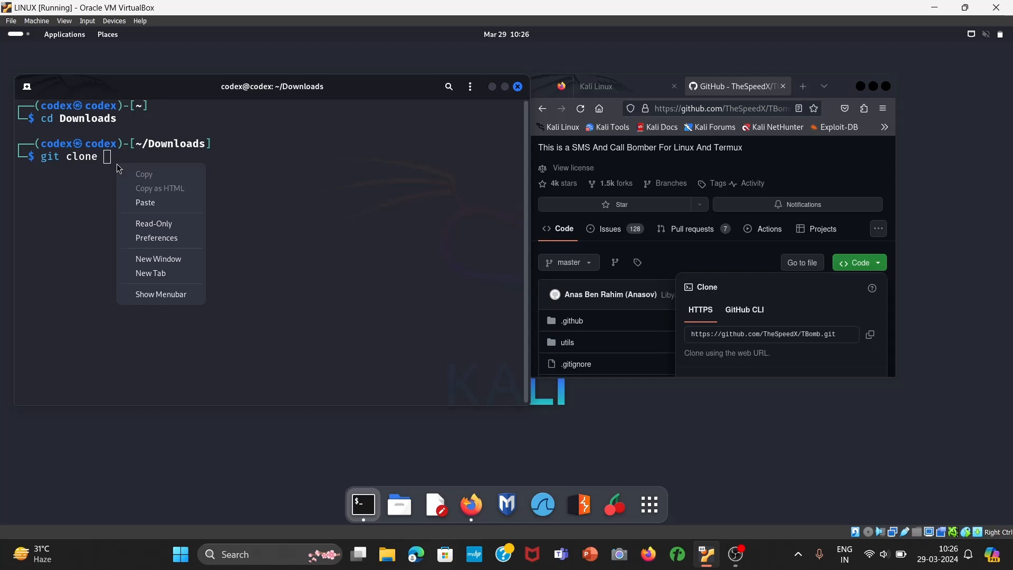
left_click(145, 203)
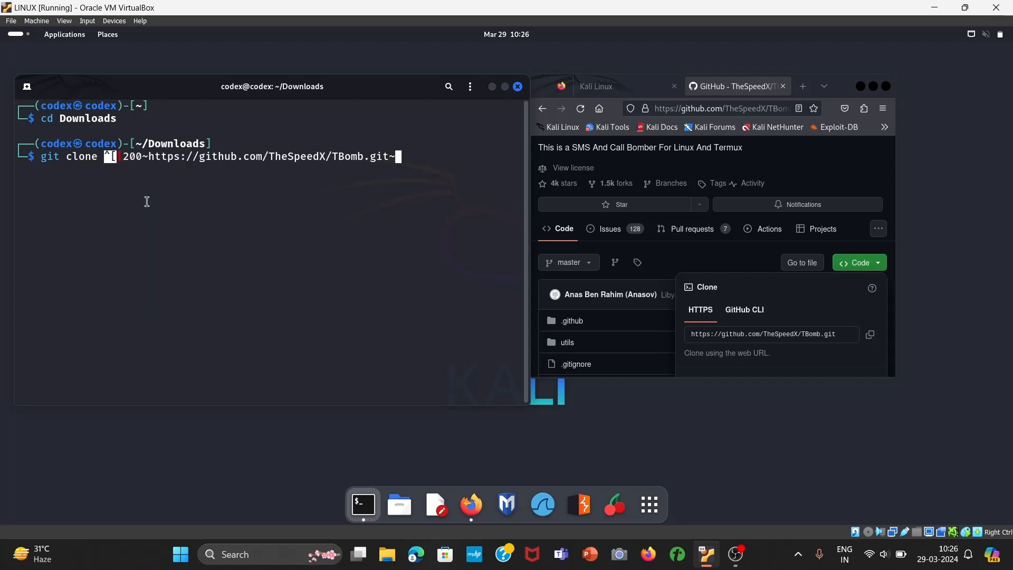
mouse_move(414, 155)
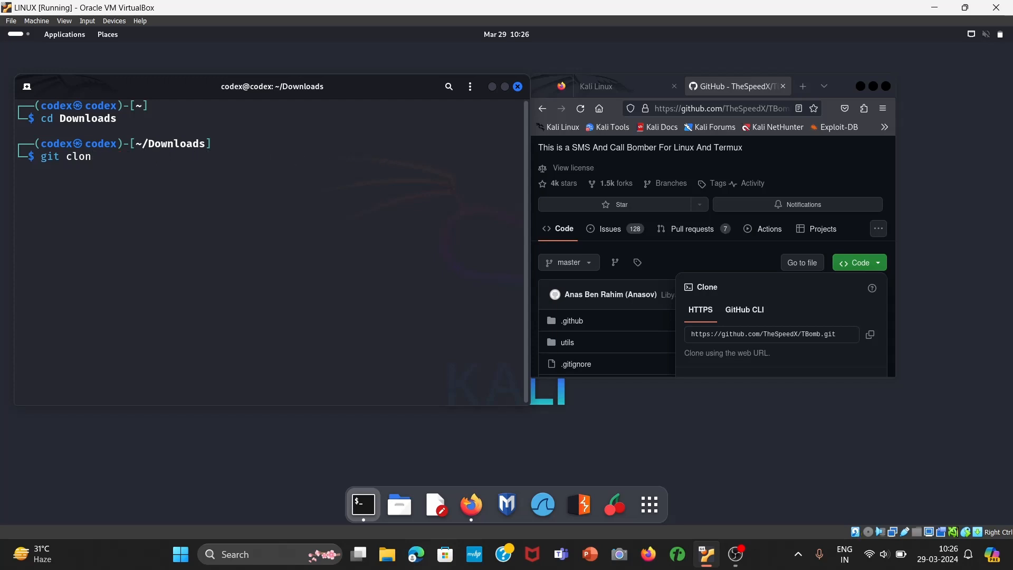
type("e")
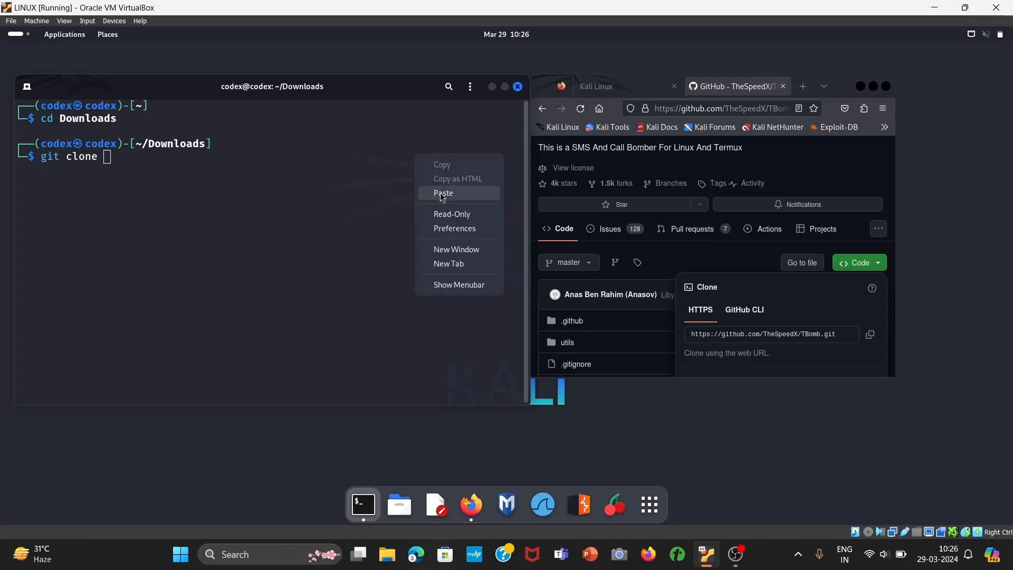
left_click(443, 193)
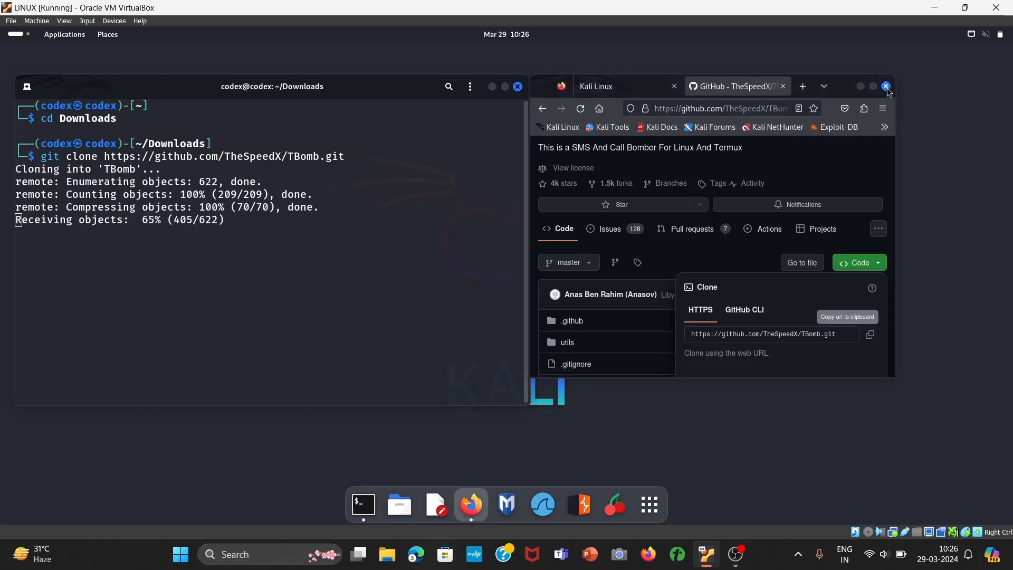
left_click(887, 87)
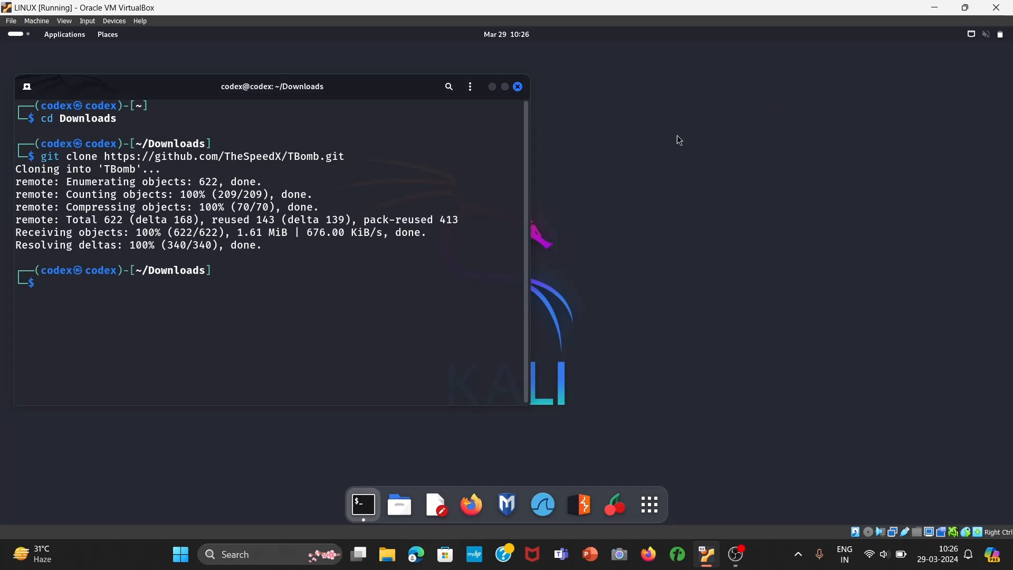
Enter the TBomb folder and list its files, including TBomb.sh and bomber.py.
type("ls")
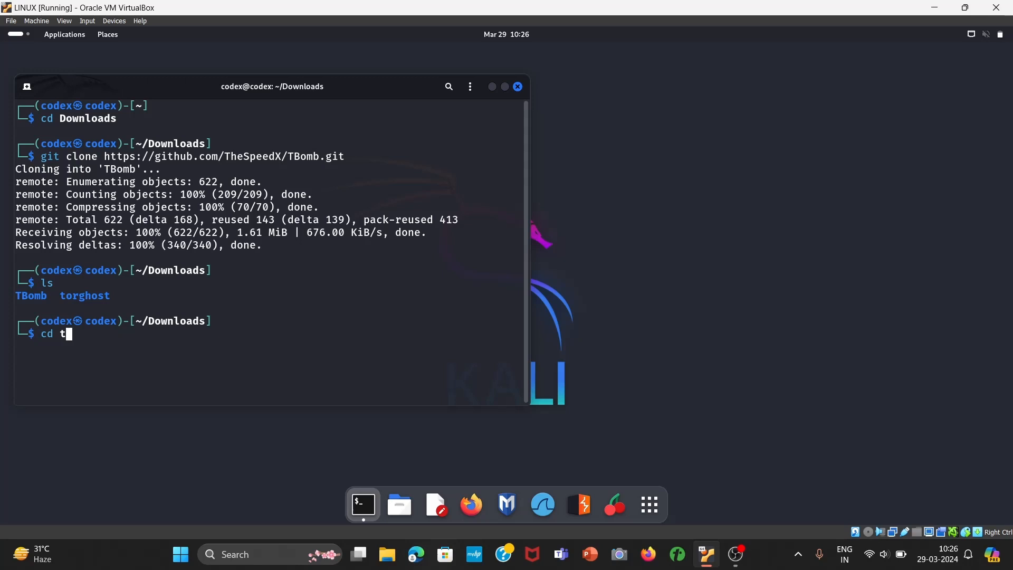
key("Tab")
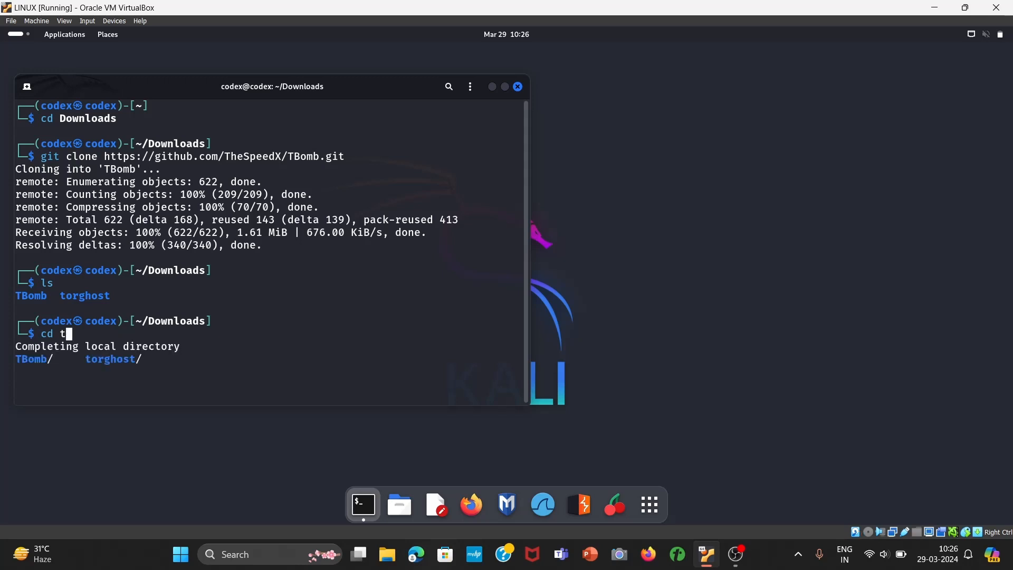
key("Enter")
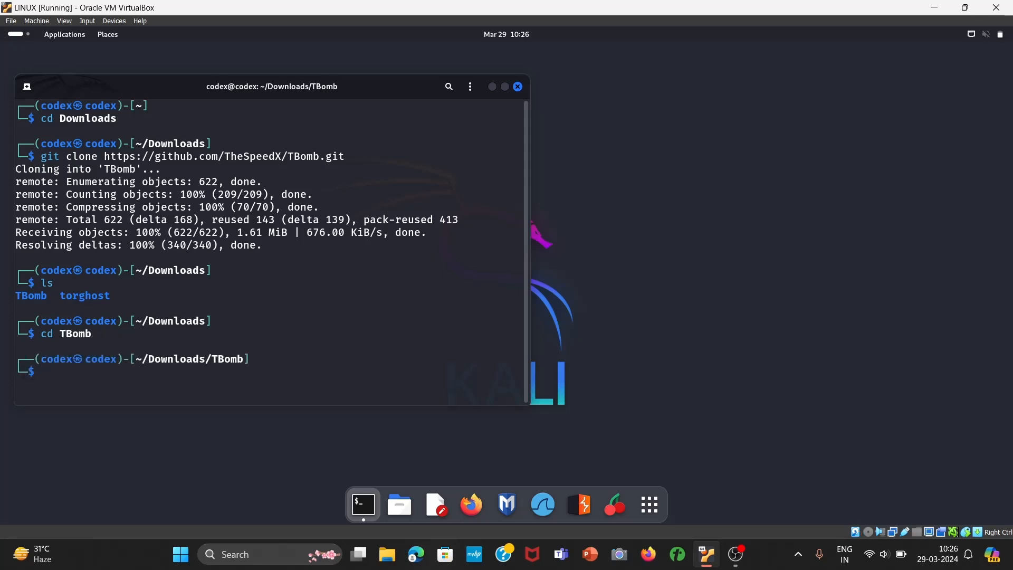
type("ls")
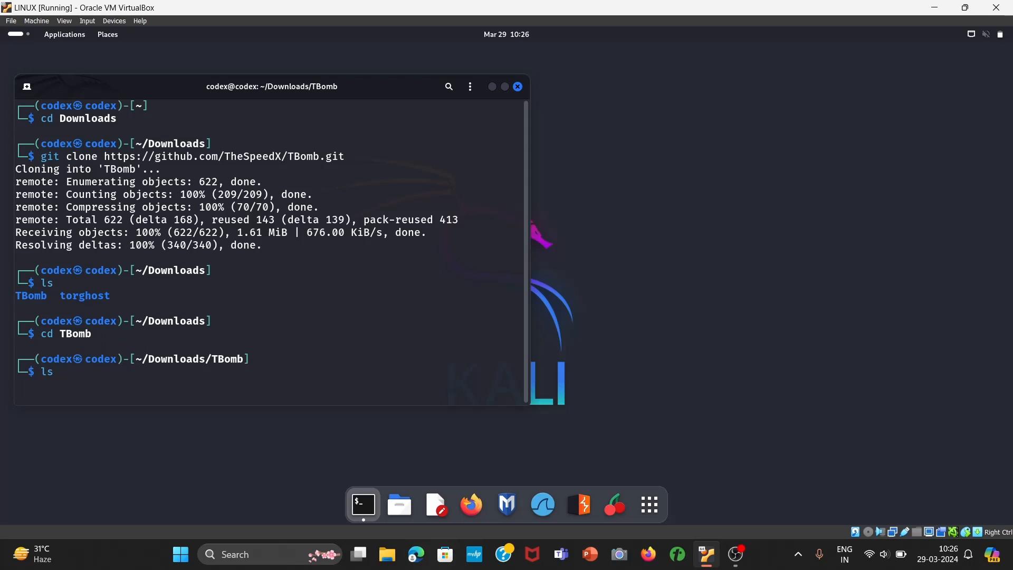
key("Return")
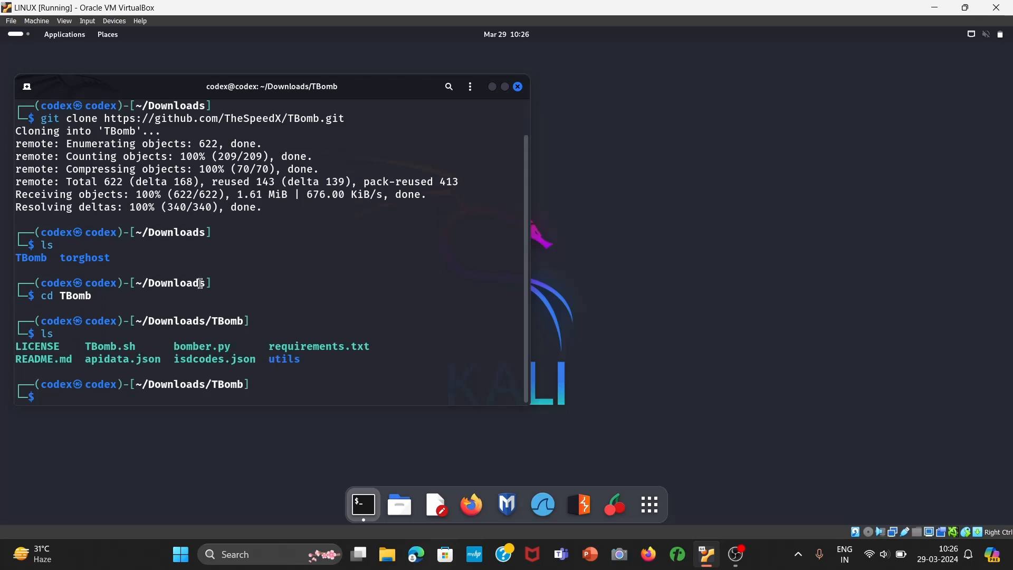
mouse_move(171, 297)
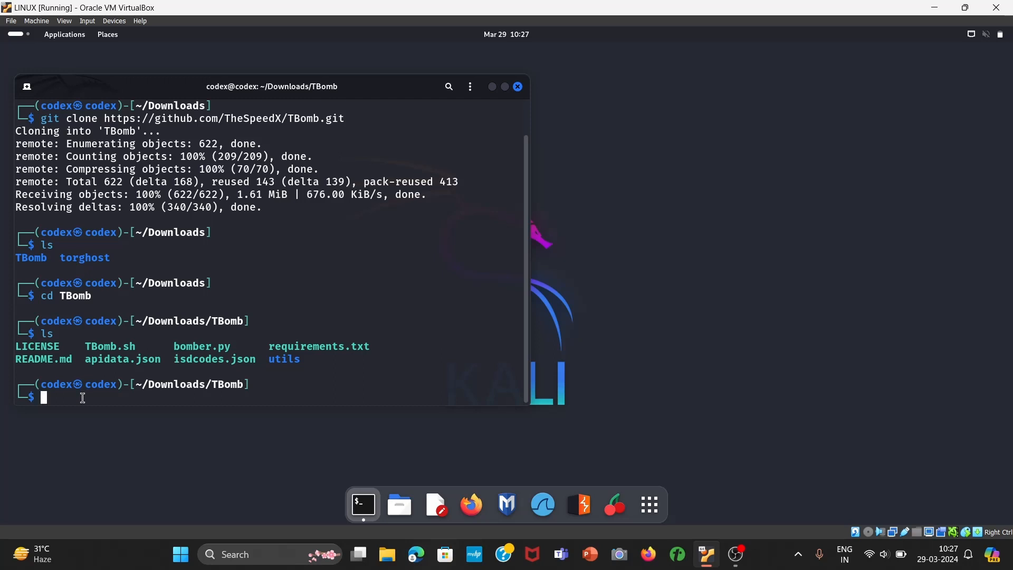
Run ./tbomb.sh, hit 'no such file', then run it correctly as ./TBomb.sh.
type("./")
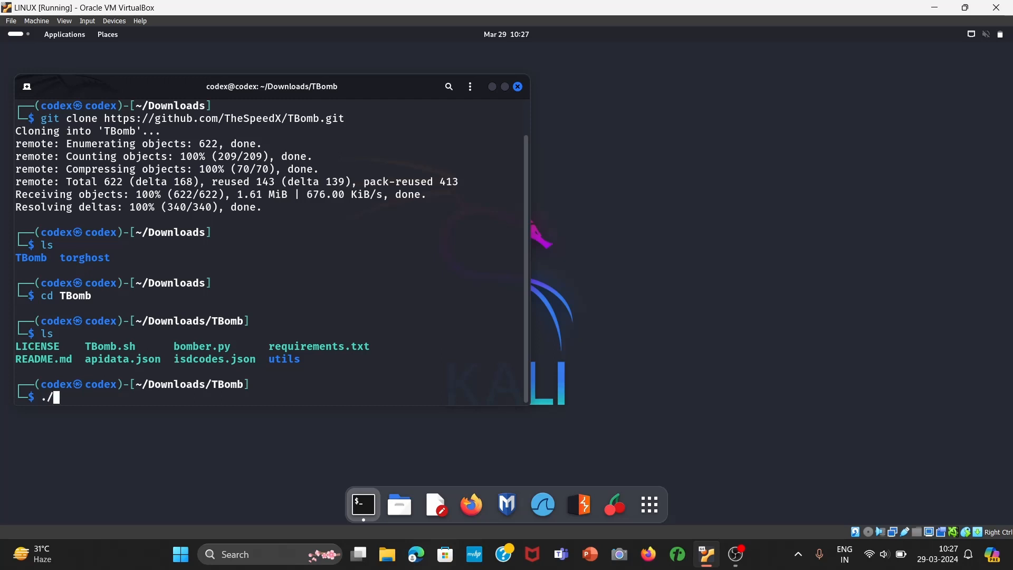
type("tbomb")
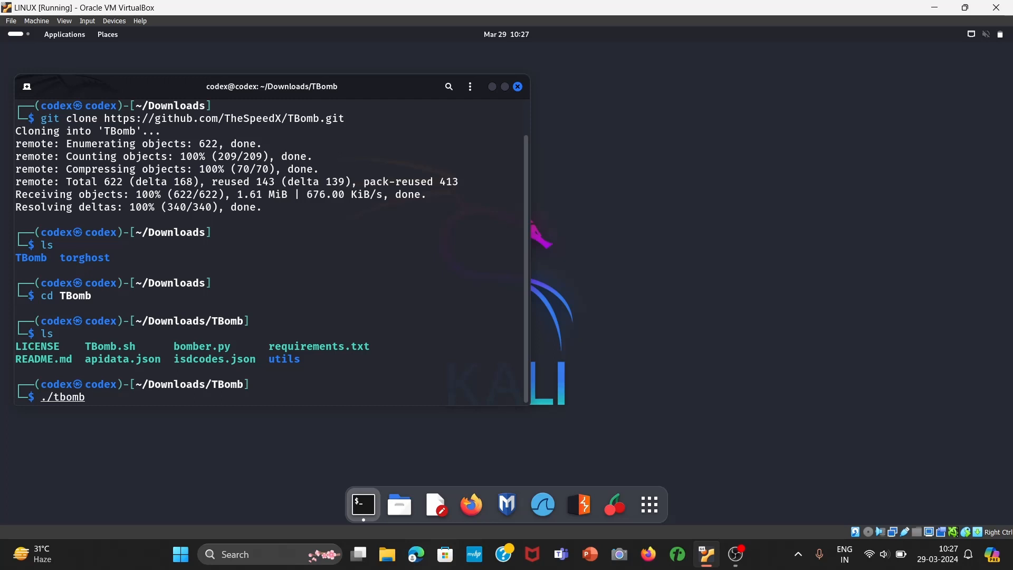
type(".sh")
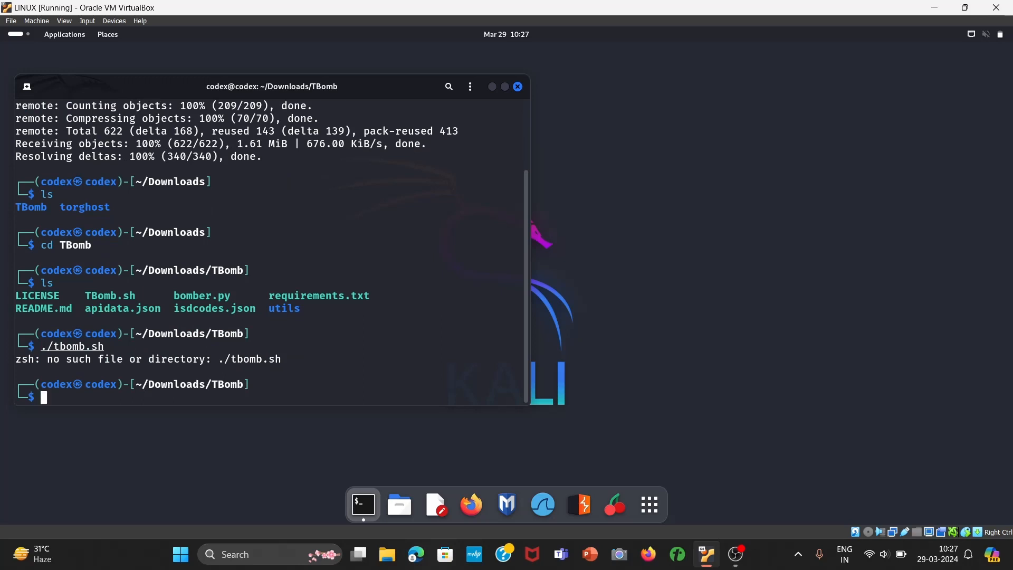
type("./tbomb.sh")
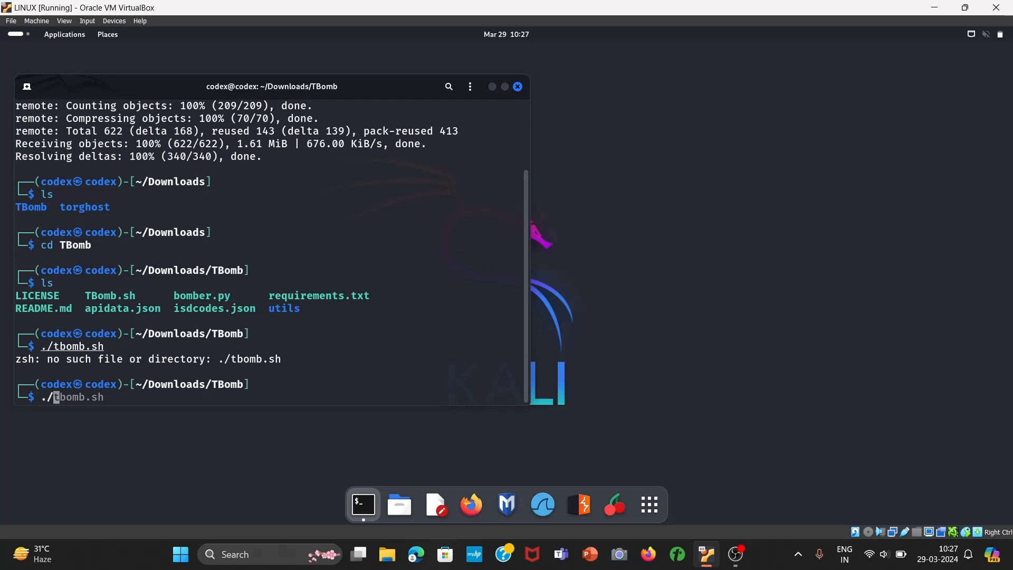
type("T")
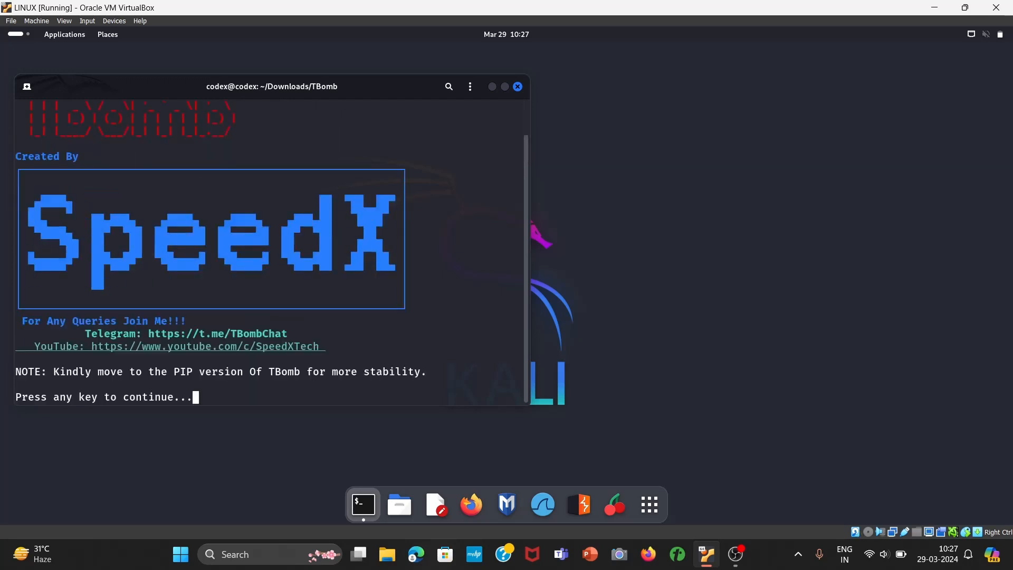
Continue past the banner and submit the sudo password so requirements install and the main menu loads.
key("enter")
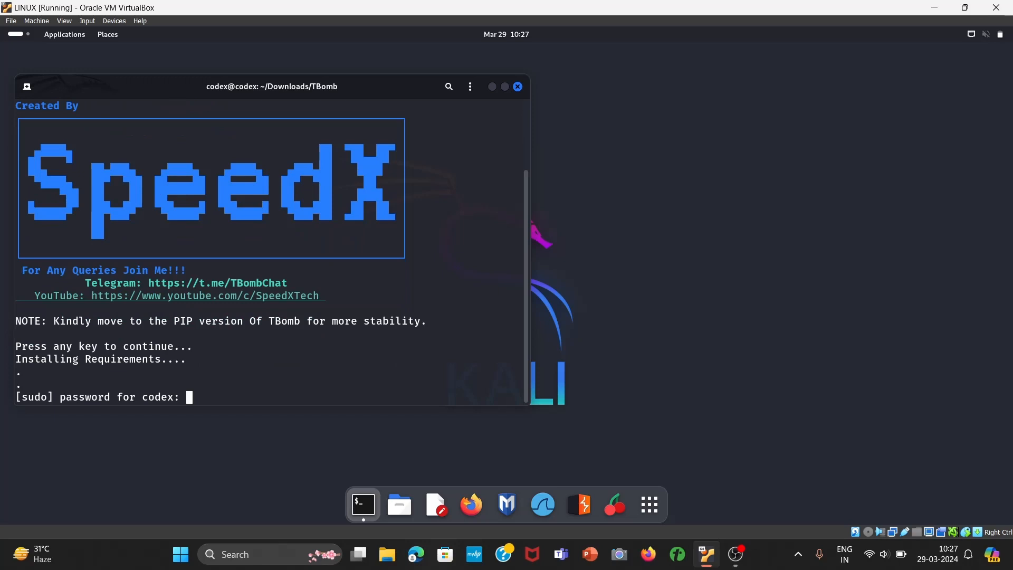
key("enter")
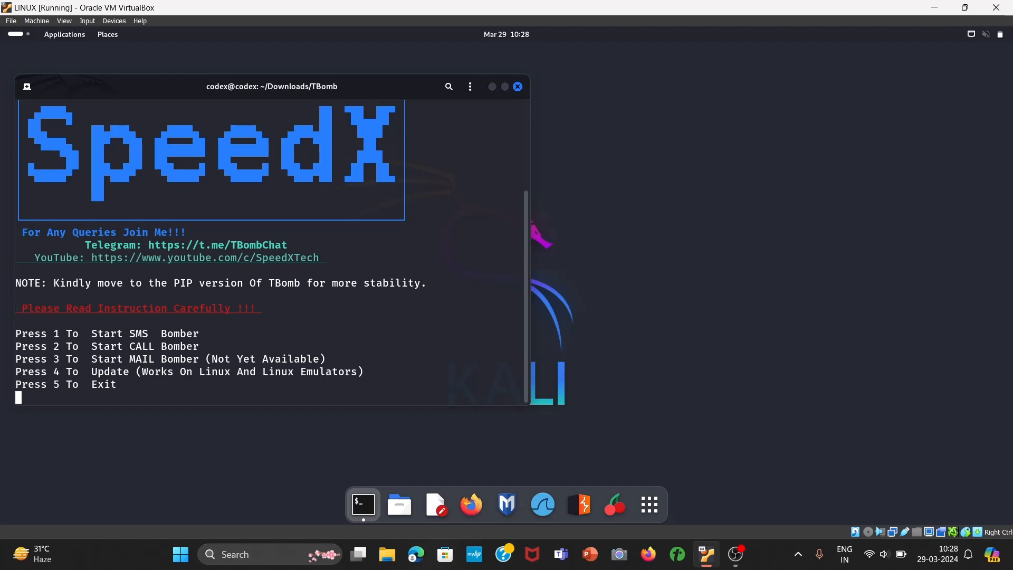
type("1")
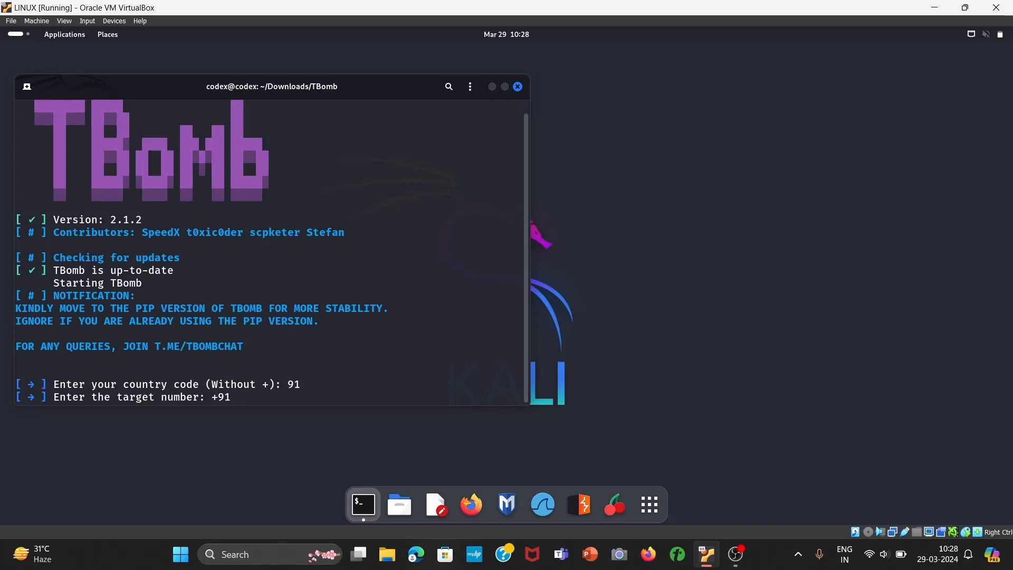
type("9")
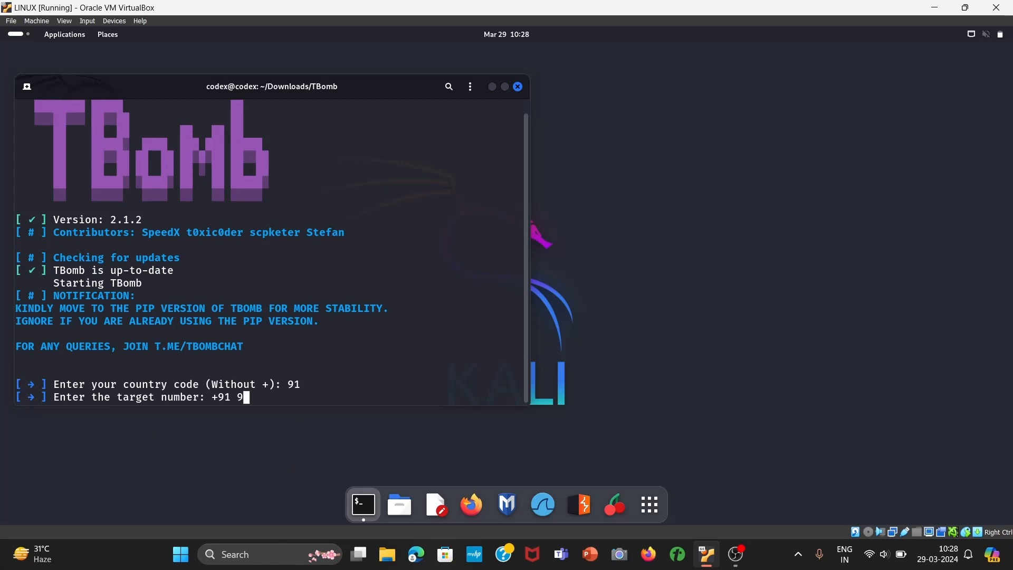
type("9876543210")
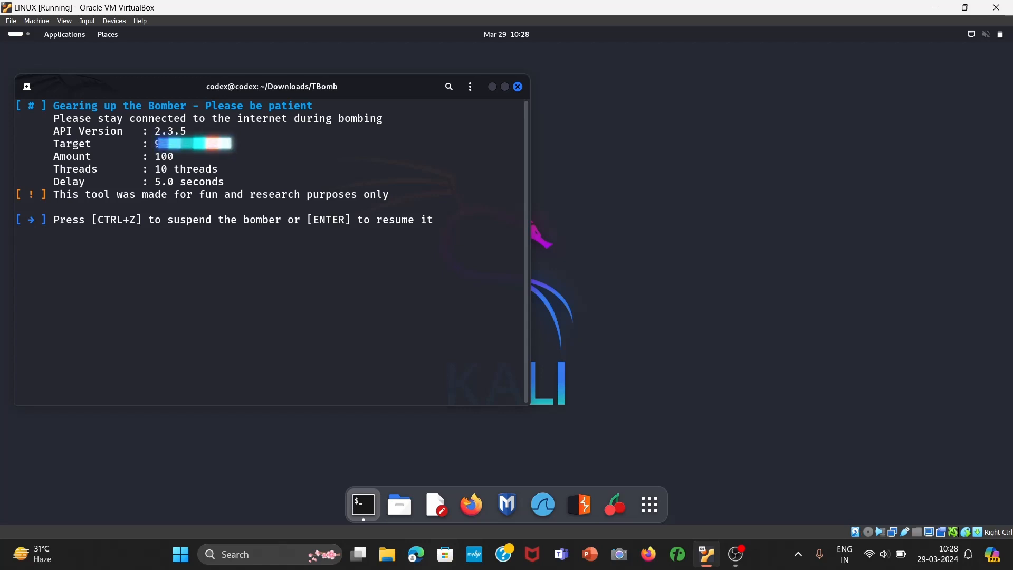
Start the SMS session so it reports 5 sent, 3 successful and 2 failed.
key("Enter")
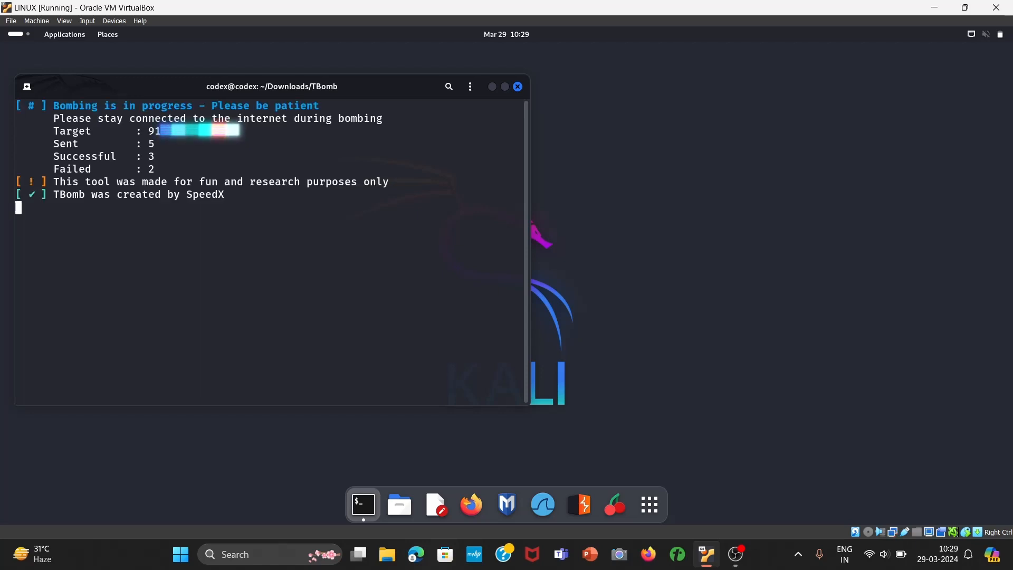
Suspend TBomb.sh with Ctrl+Z and return to the shell prompt.
key("ctrl+z")
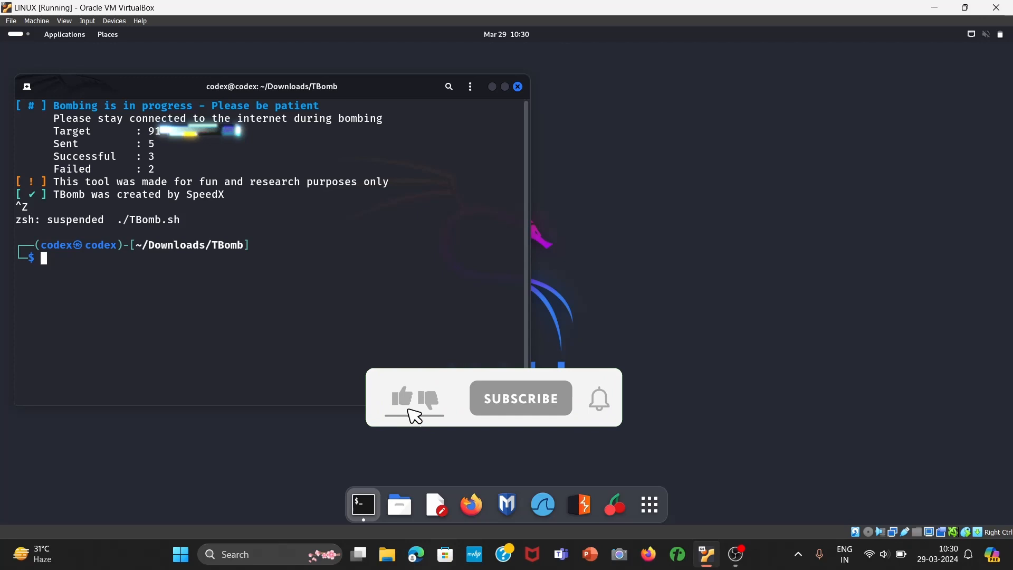
left_click(521, 398)
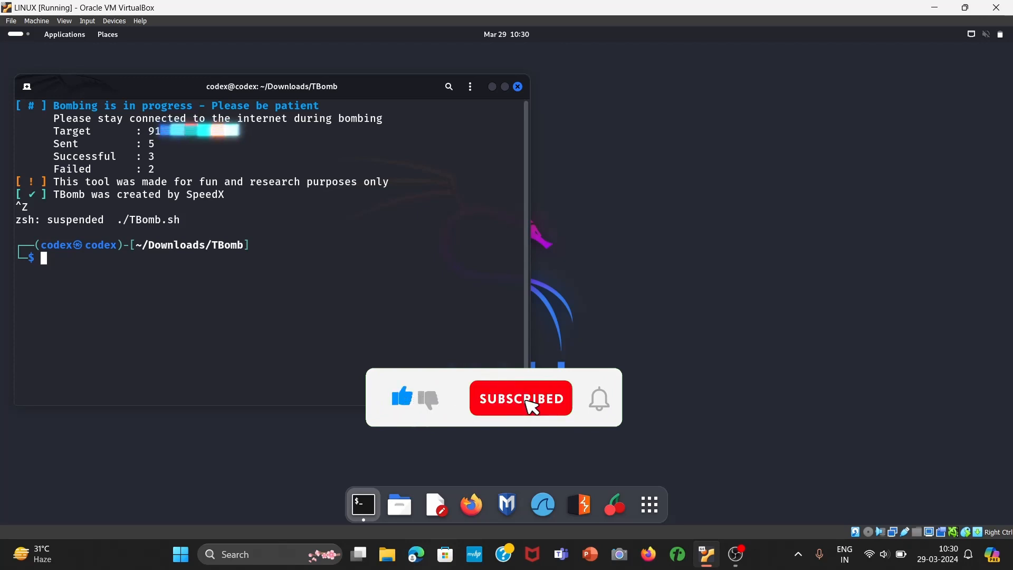